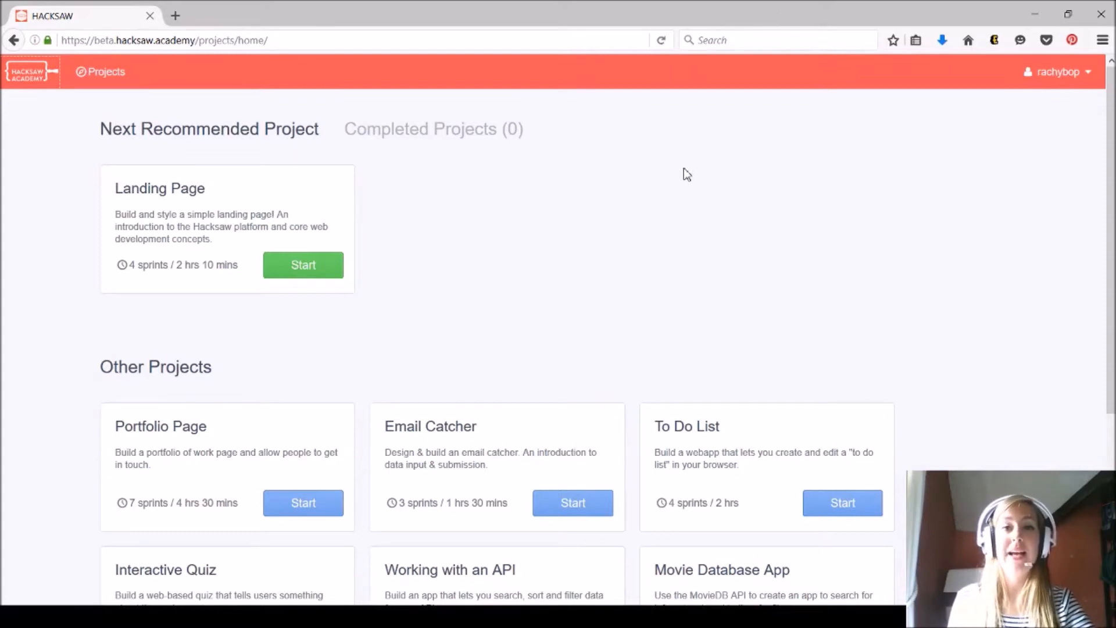
pyautogui.moveTo(705, 159)
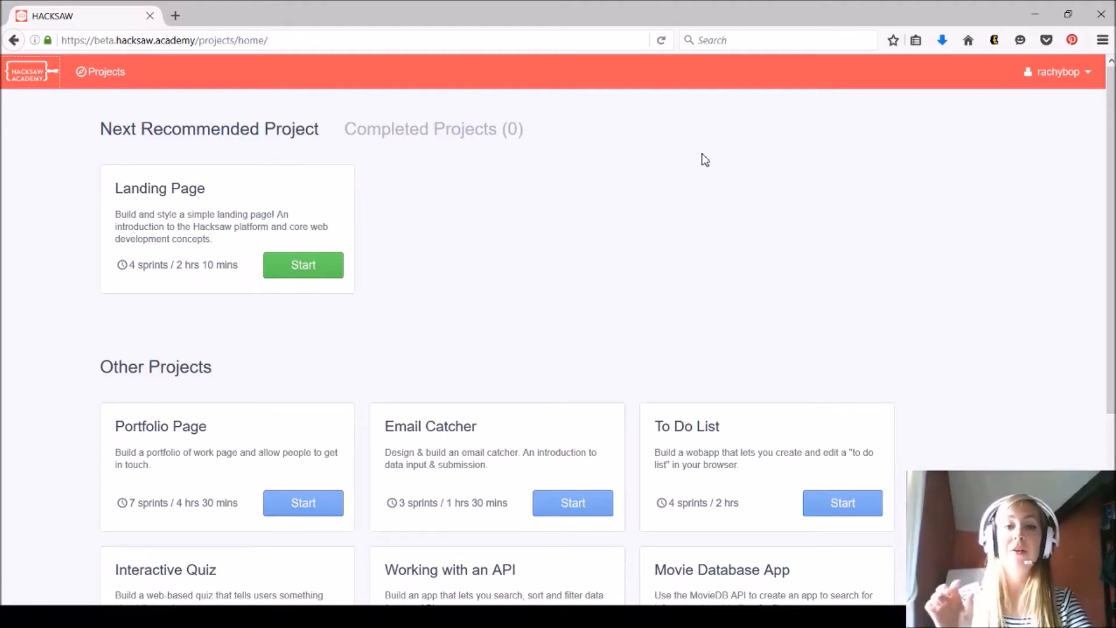
pyautogui.moveTo(534, 275)
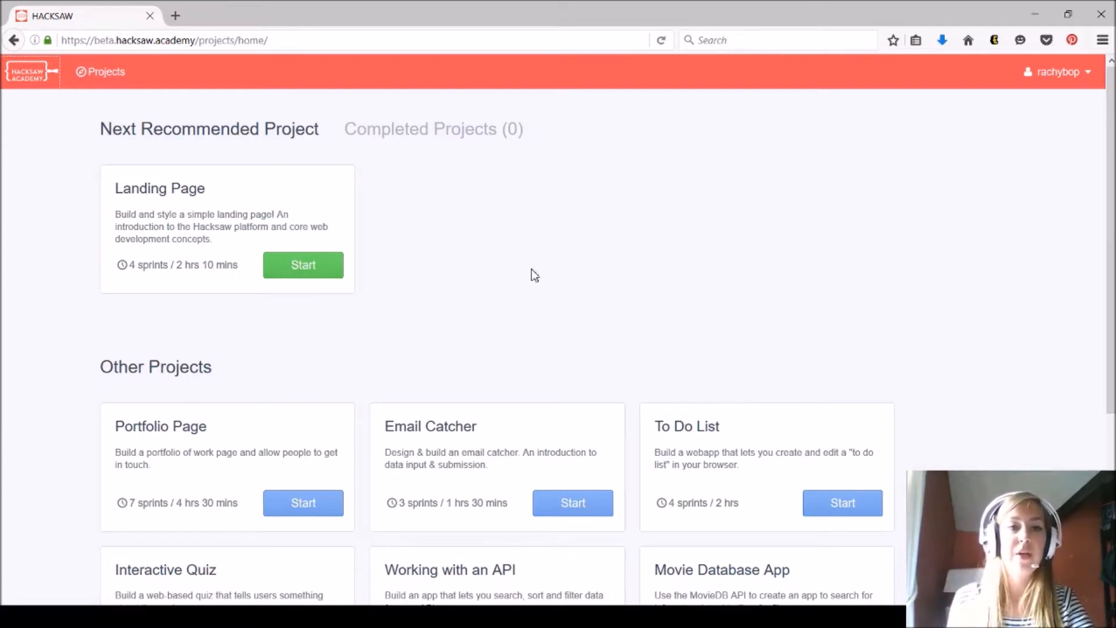
pyautogui.moveTo(205, 165)
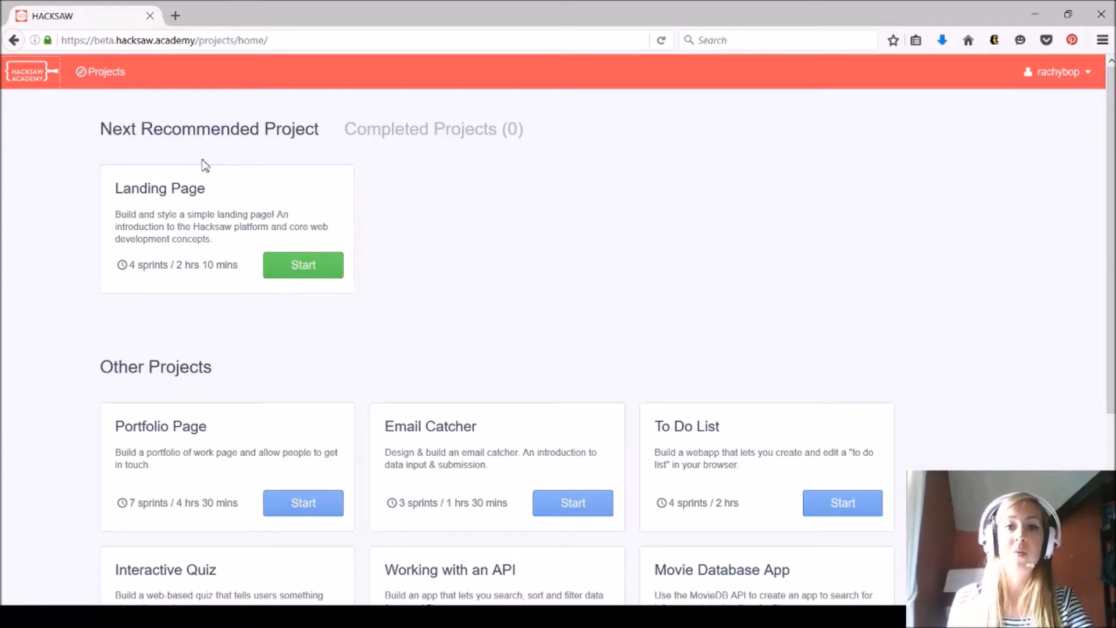
pyautogui.moveTo(496, 190)
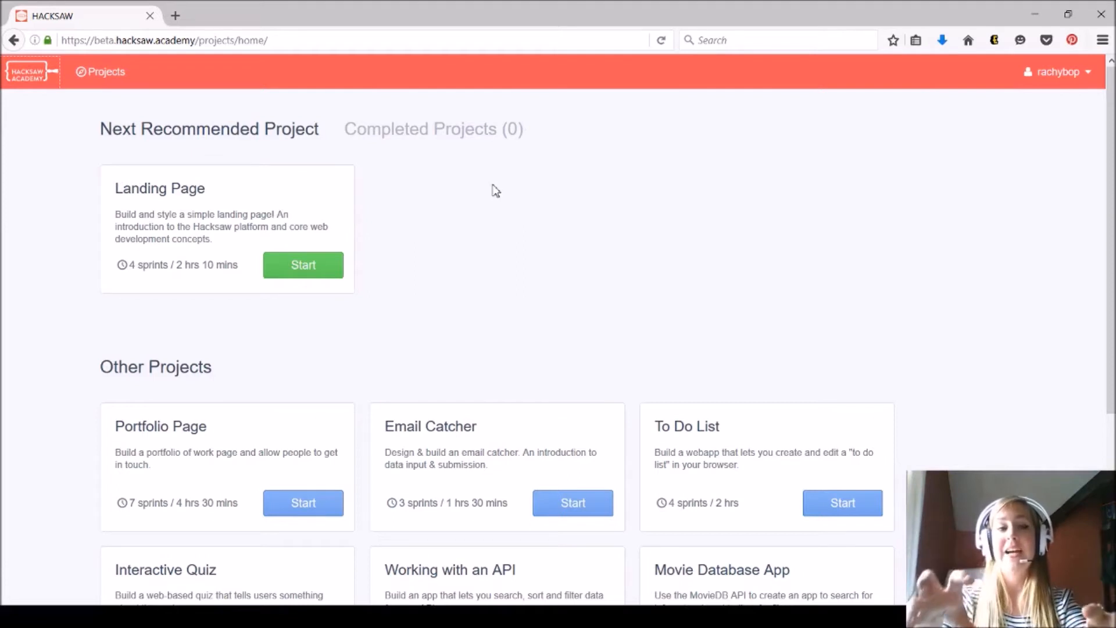
# Browse the projects list and enter the Landing Page project overview.
pyautogui.scroll(-3)
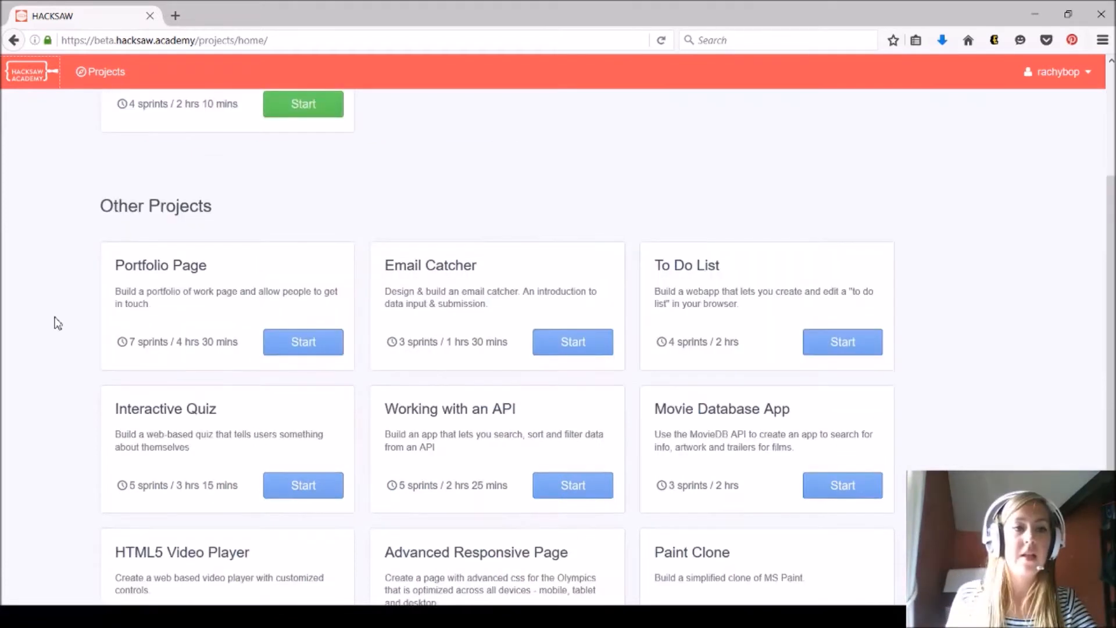
pyautogui.moveTo(125, 282)
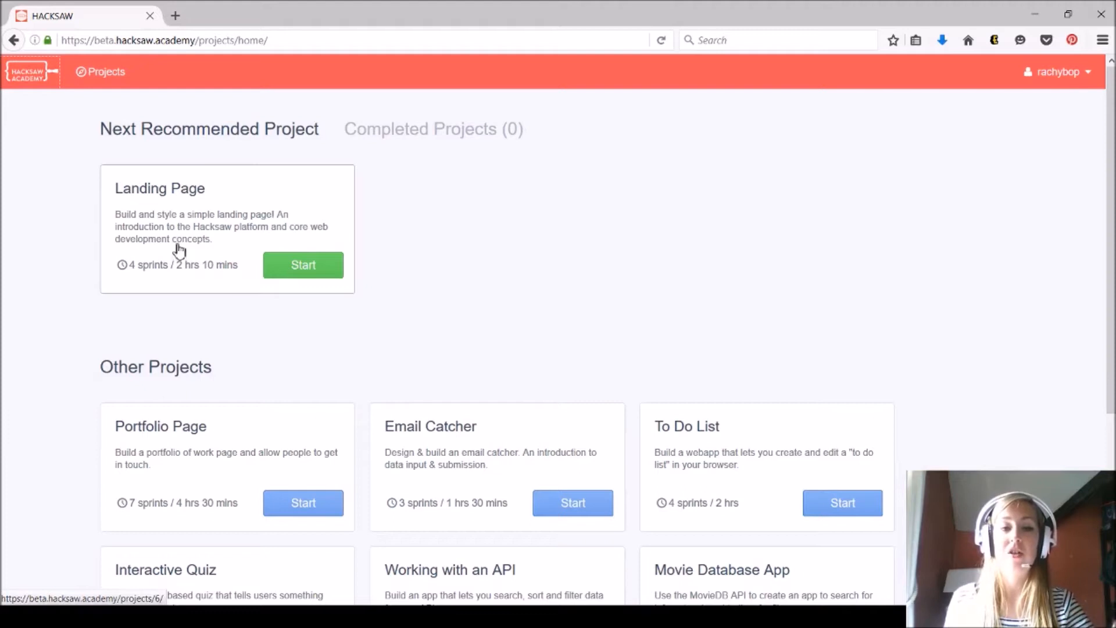
pyautogui.moveTo(207, 245)
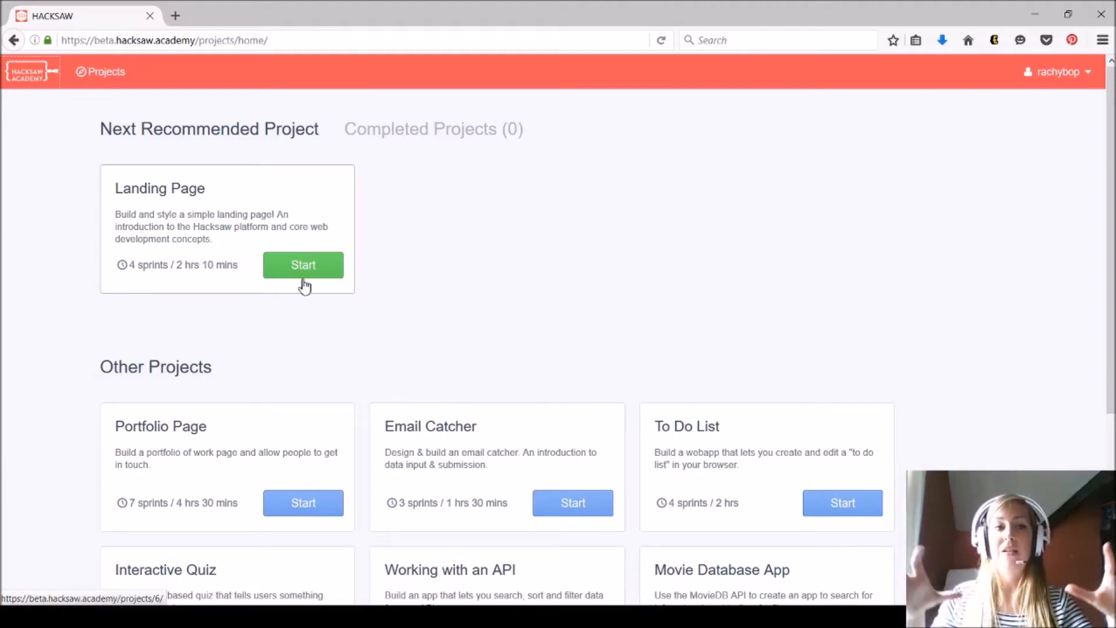
pyautogui.moveTo(336, 238)
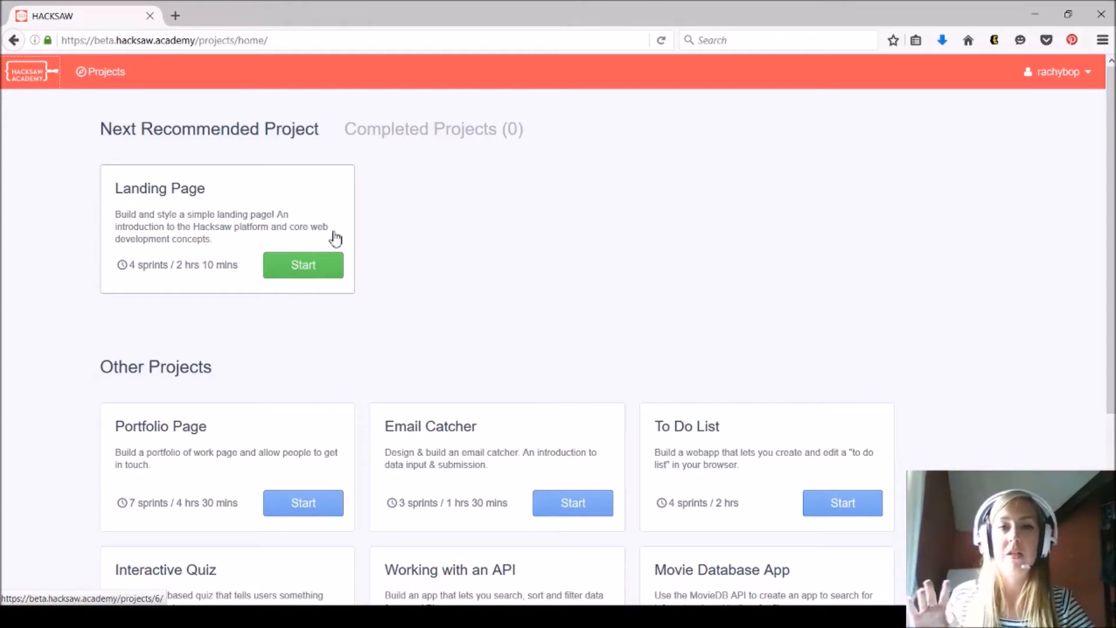
pyautogui.moveTo(61, 371)
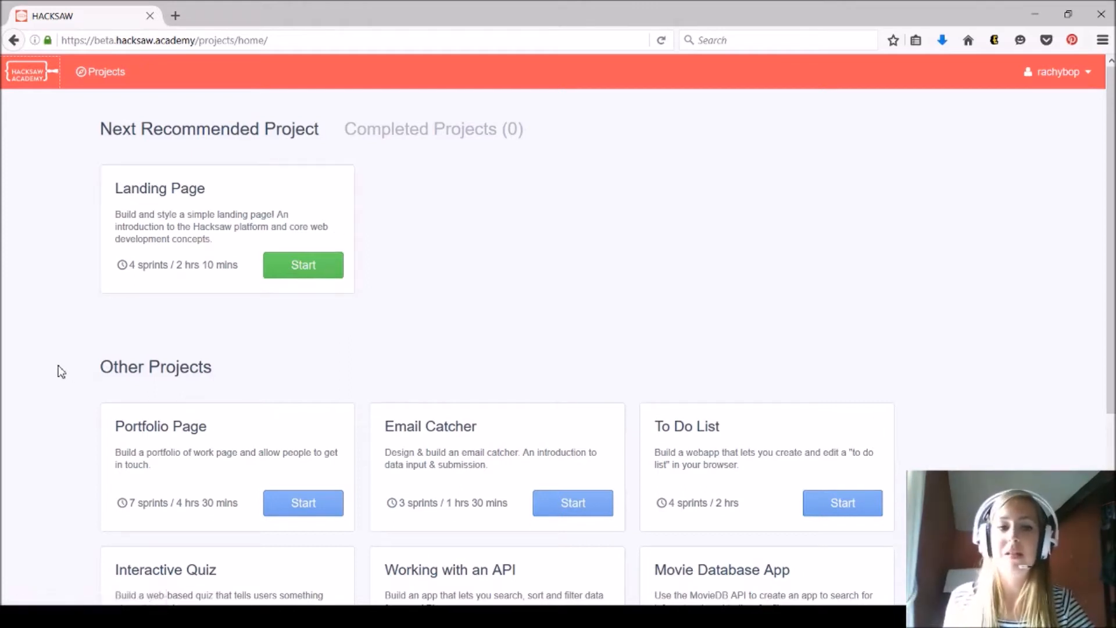
pyautogui.scroll(-3)
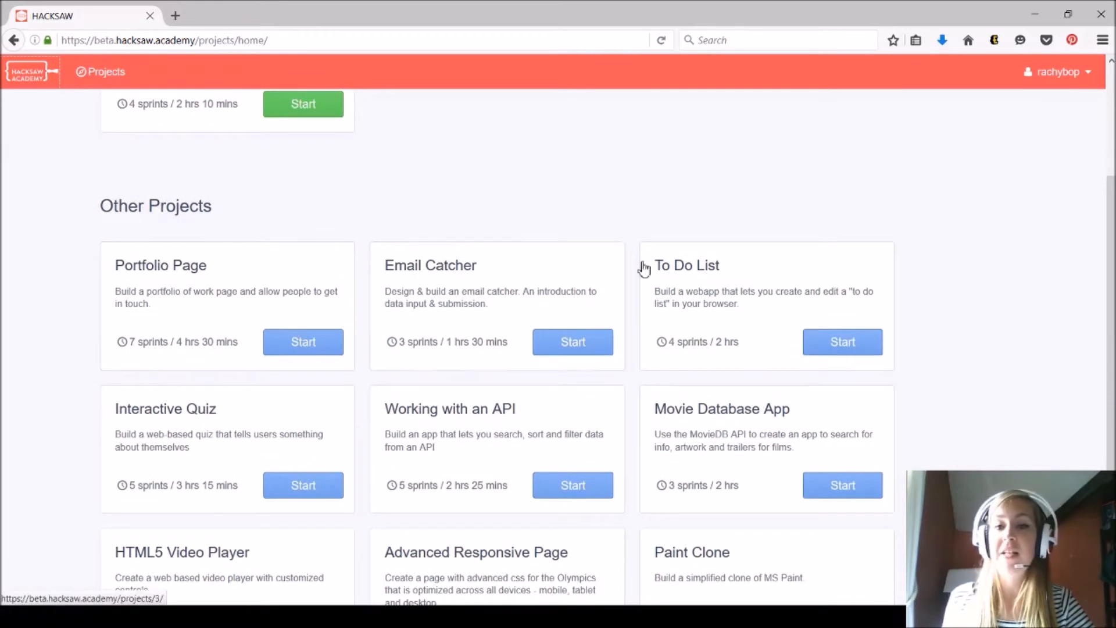
pyautogui.scroll(-3)
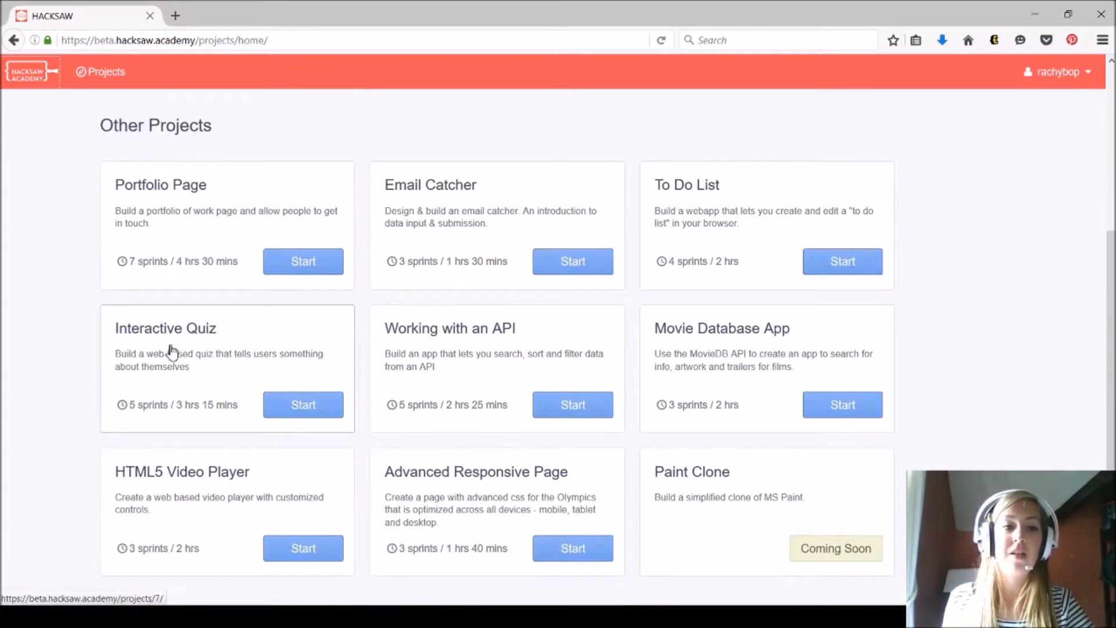
pyautogui.moveTo(48, 373)
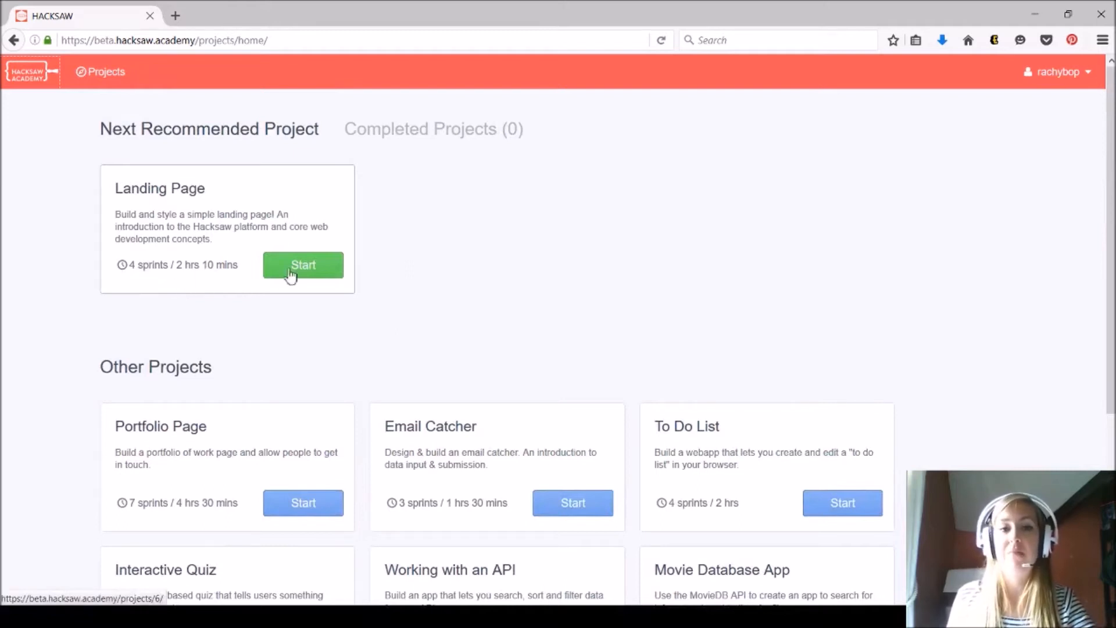
pyautogui.click(302, 265)
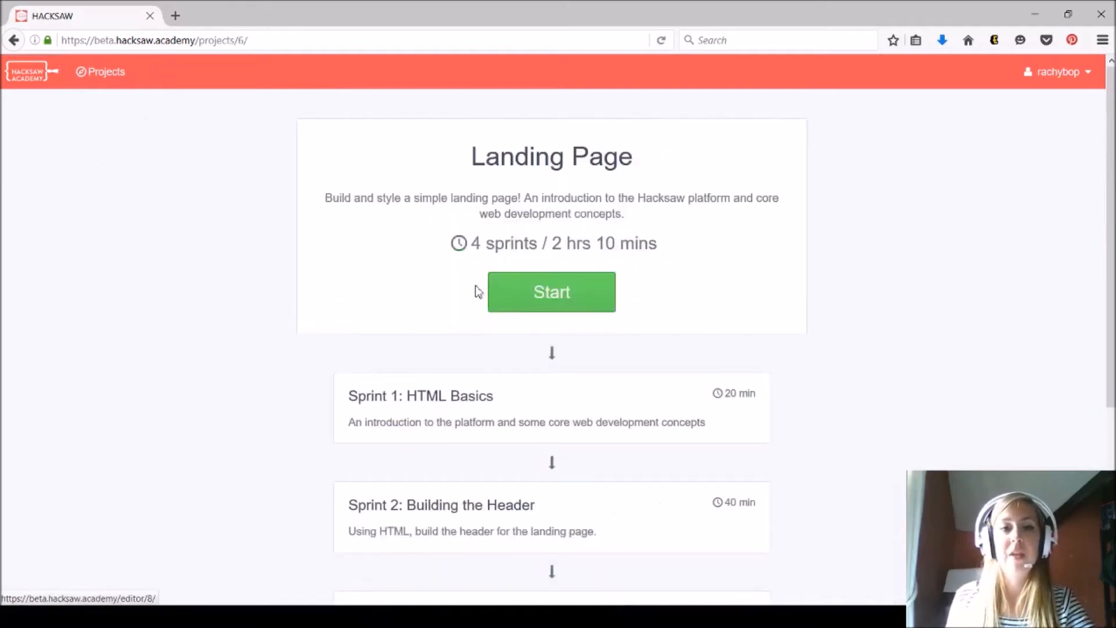
pyautogui.moveTo(205, 327)
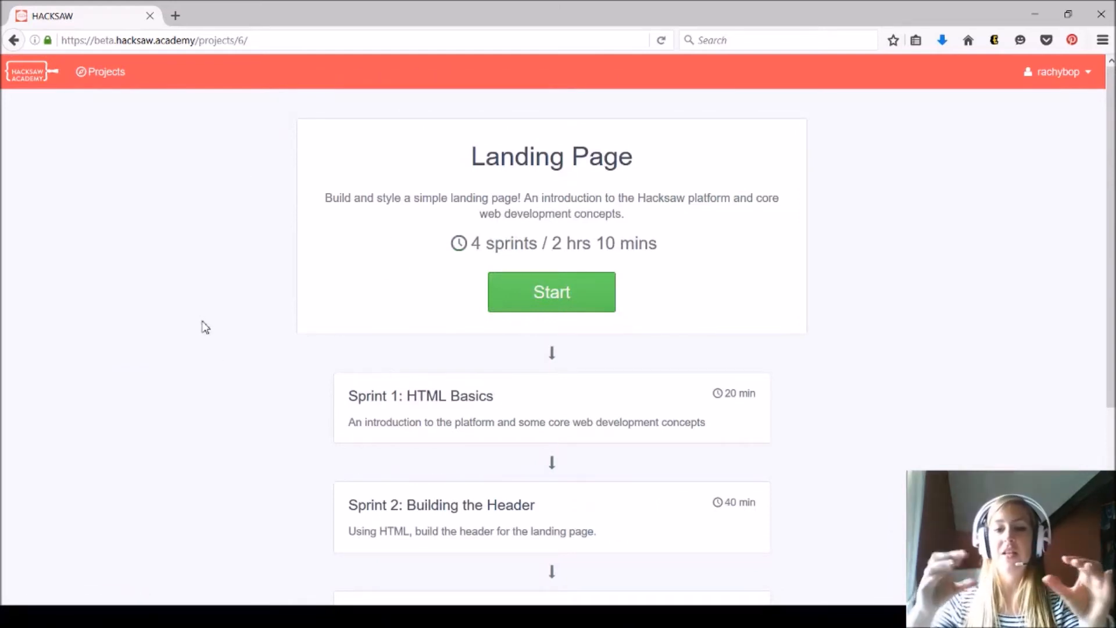
# Review the four sprints and start the Landing Page project's first sprint, HTML Basics.
pyautogui.scroll(-3)
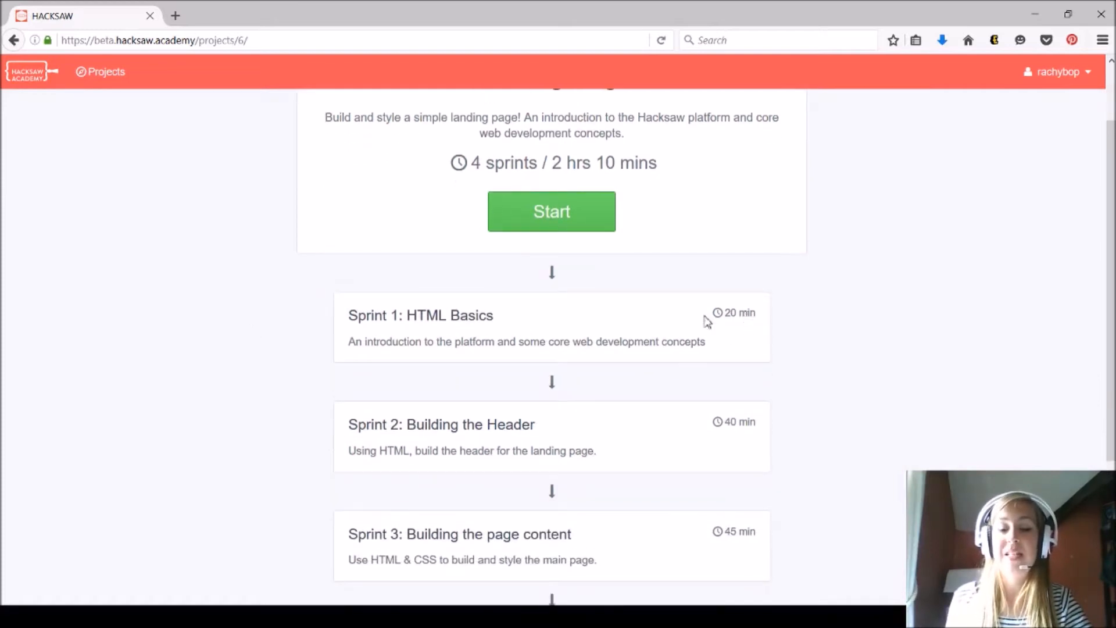
pyautogui.moveTo(268, 330)
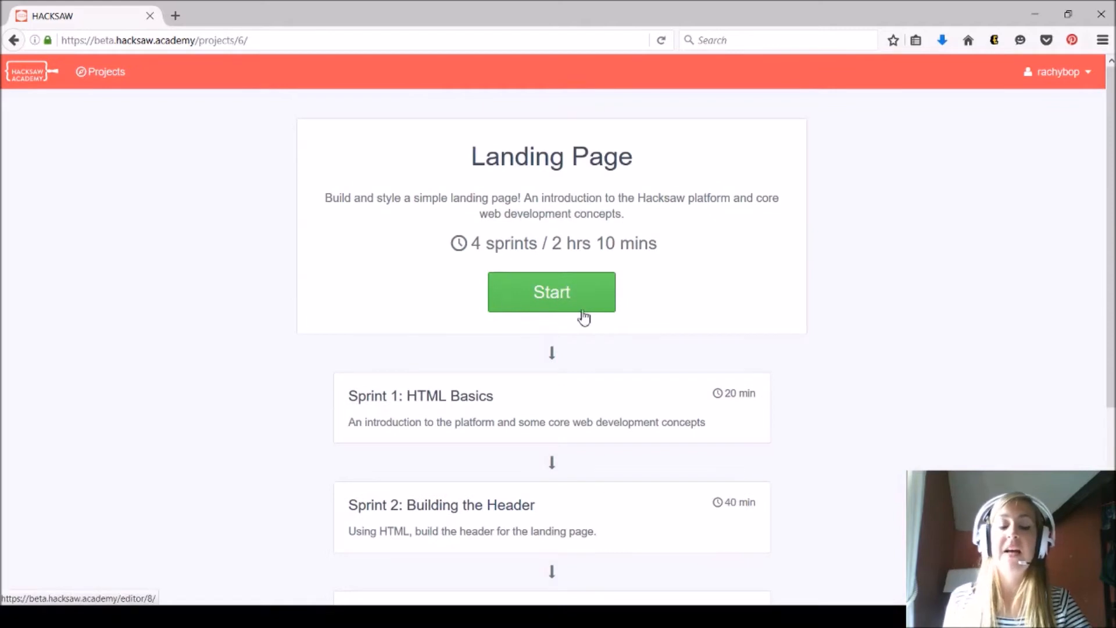
pyautogui.scroll(-3)
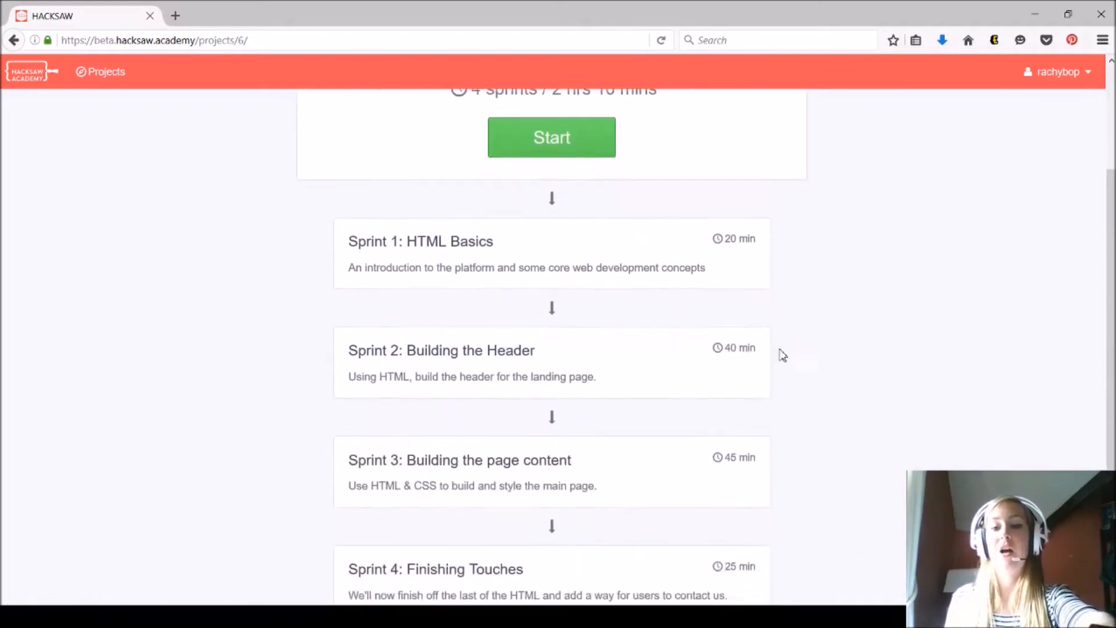
pyautogui.scroll(-3)
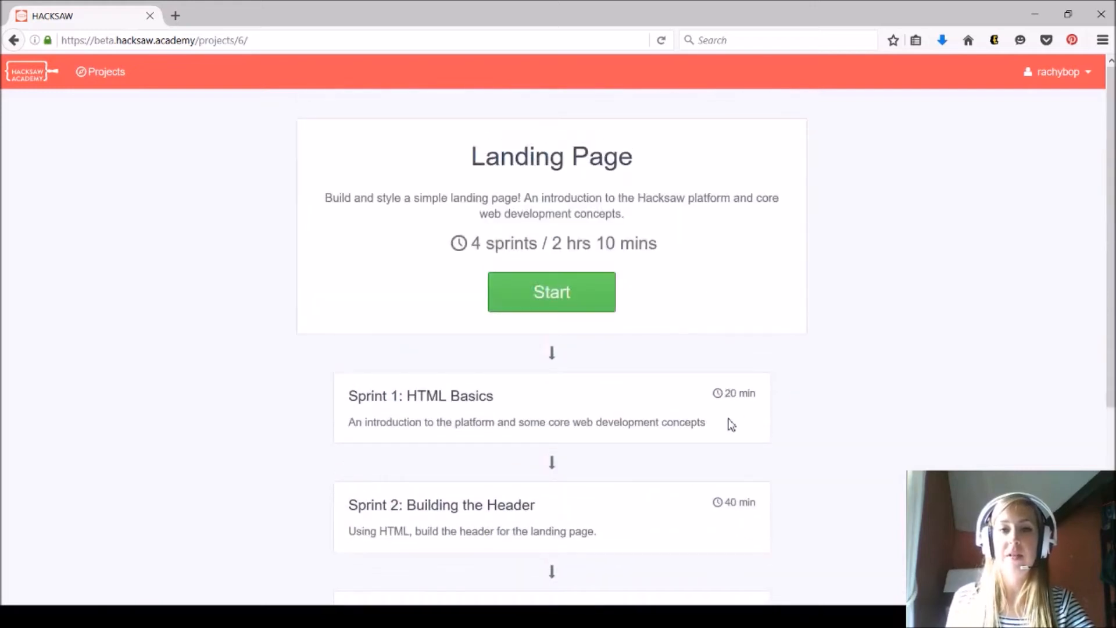
pyautogui.scroll(-3)
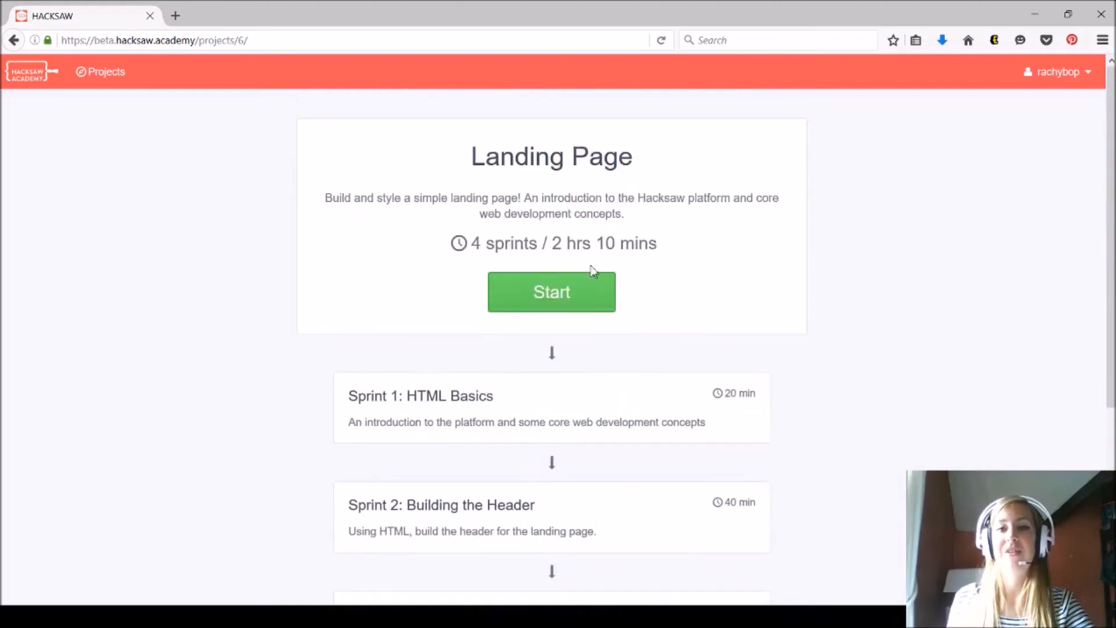
pyautogui.click(551, 291)
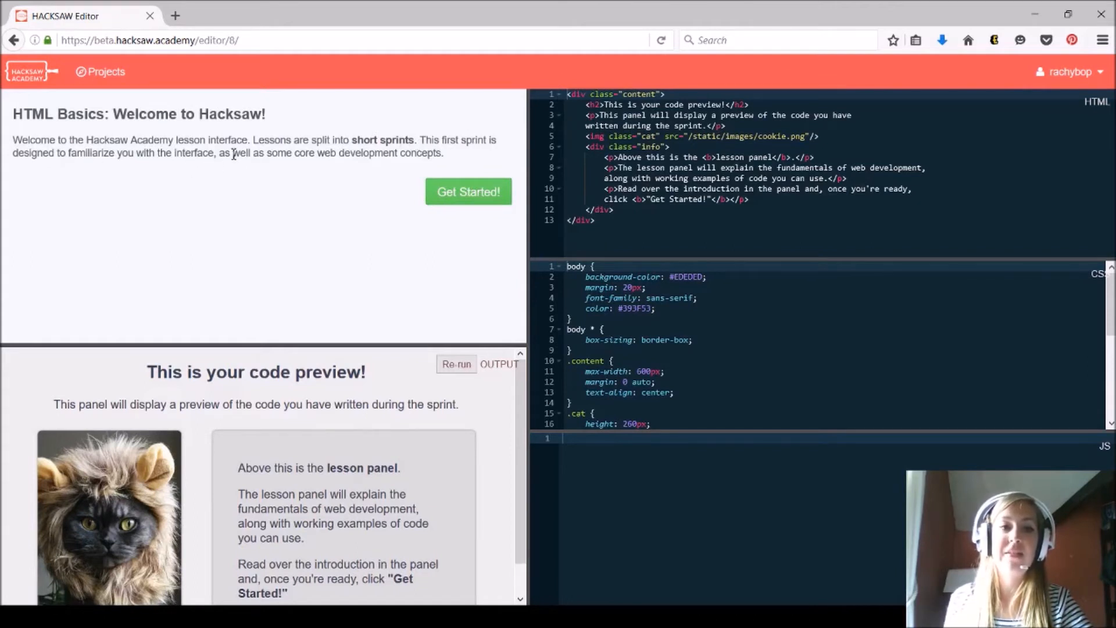
pyautogui.moveTo(459, 167)
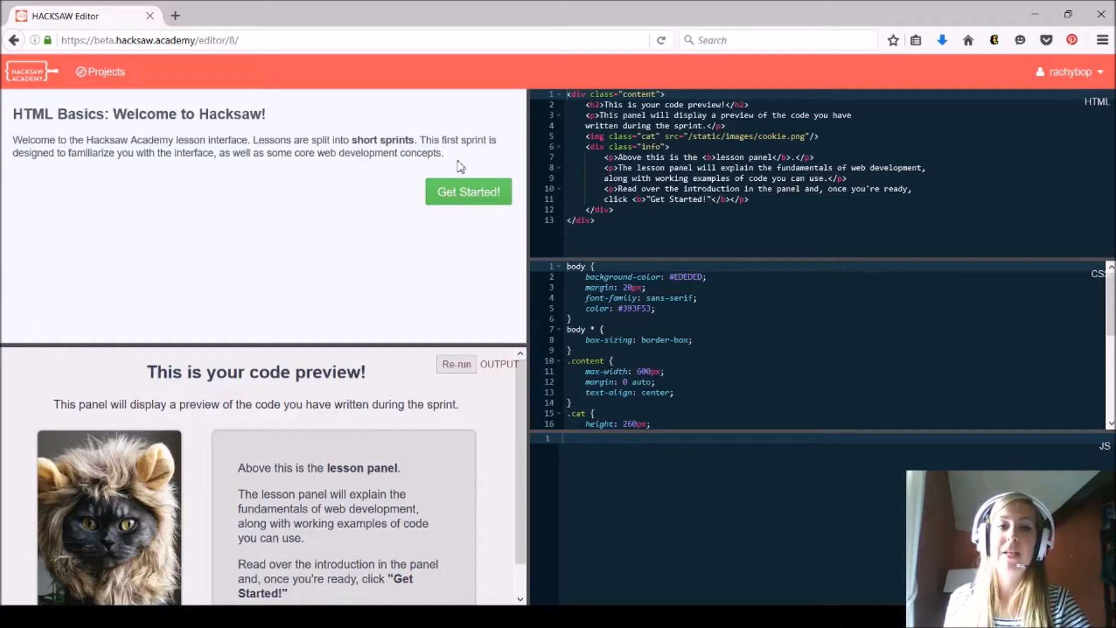
pyautogui.moveTo(302, 444)
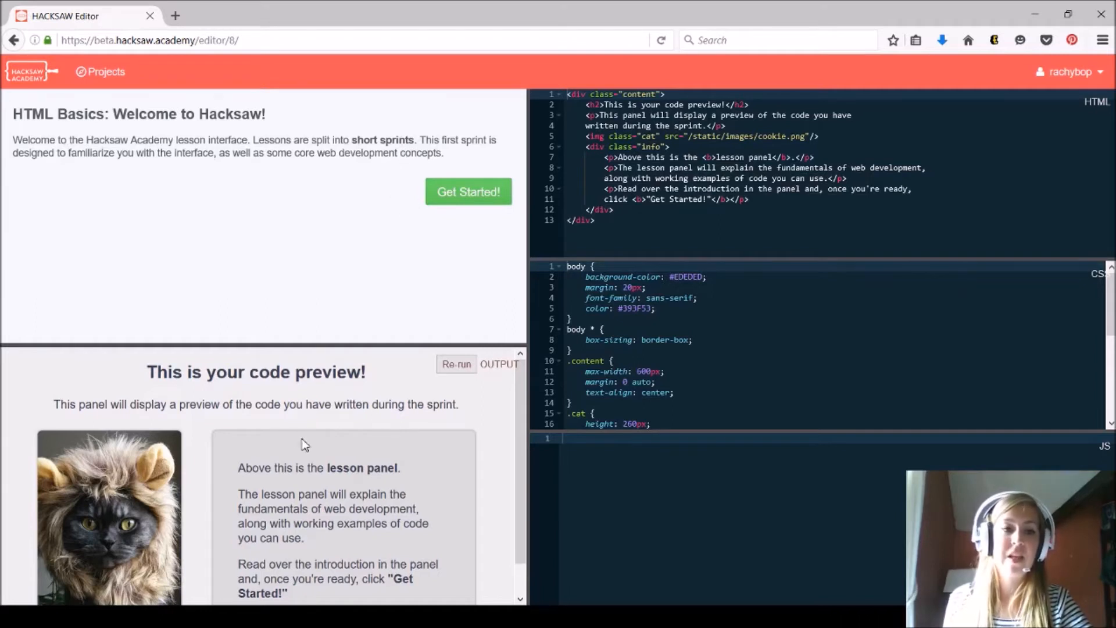
pyautogui.moveTo(403, 447)
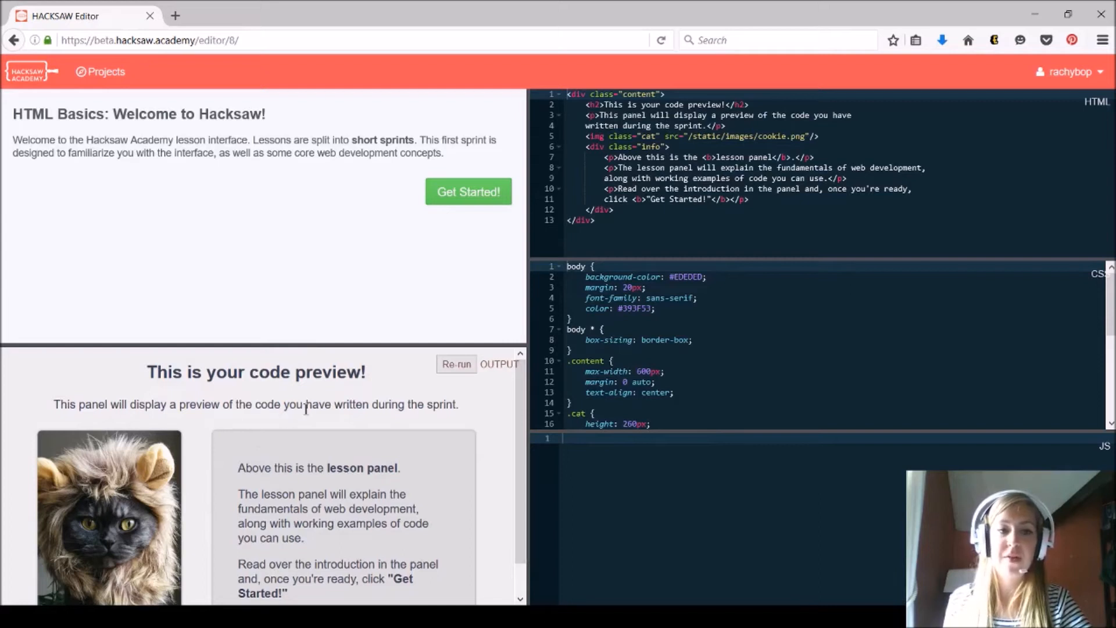
pyautogui.moveTo(254, 432)
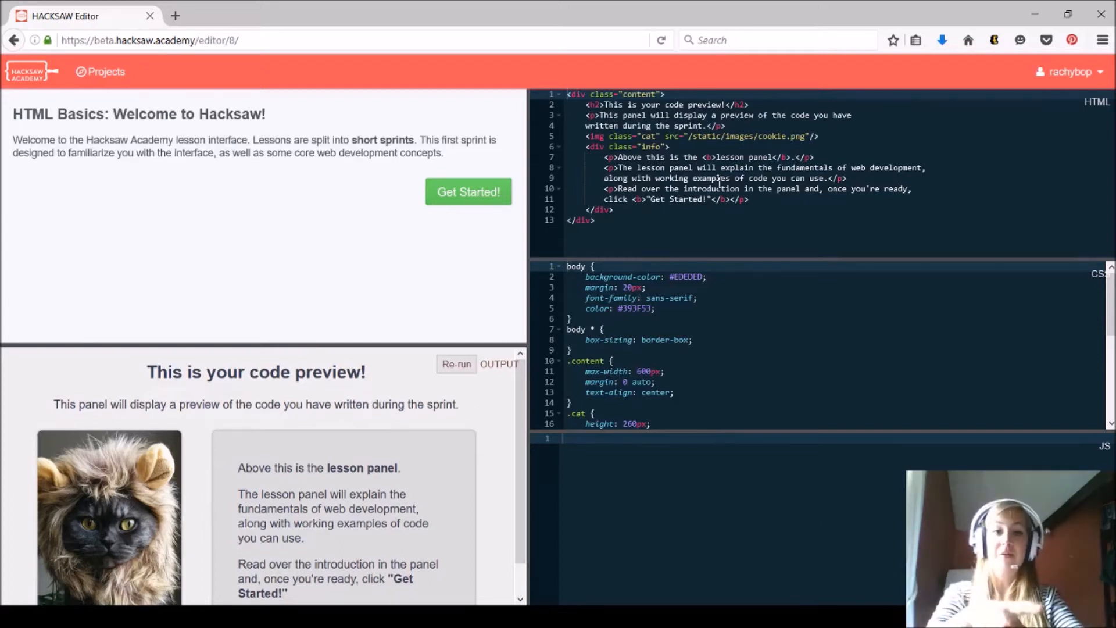
# Leave the HTML Basics welcome lesson via Get Started to reach the sprint's lessons.
pyautogui.click(467, 191)
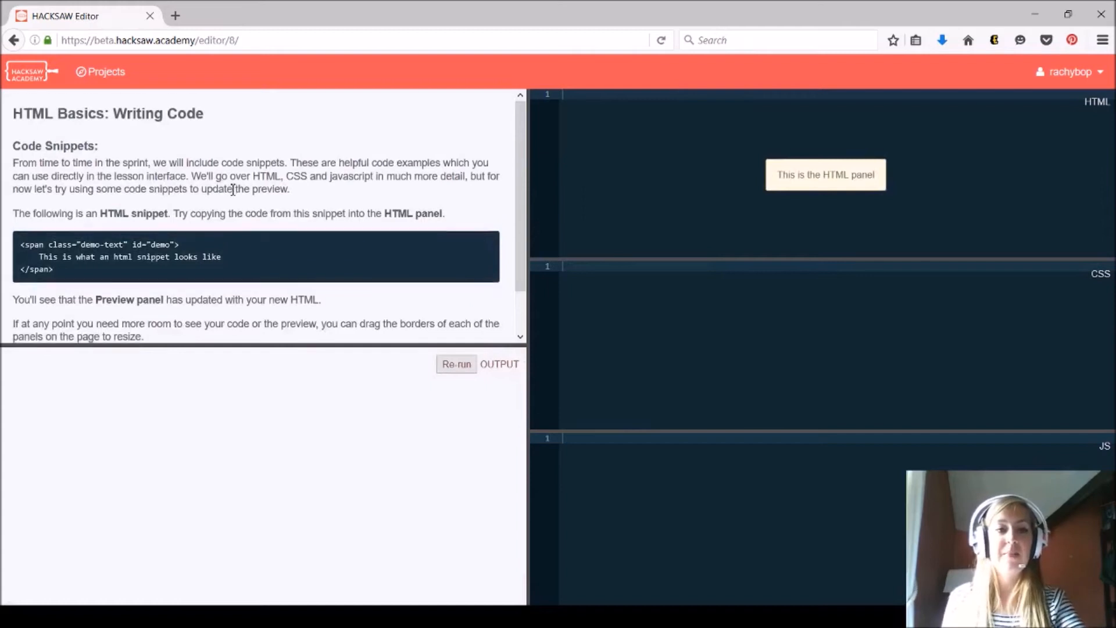
# Read down the Writing Code instructions to the HTML snippet to copy.
pyautogui.scroll(-3)
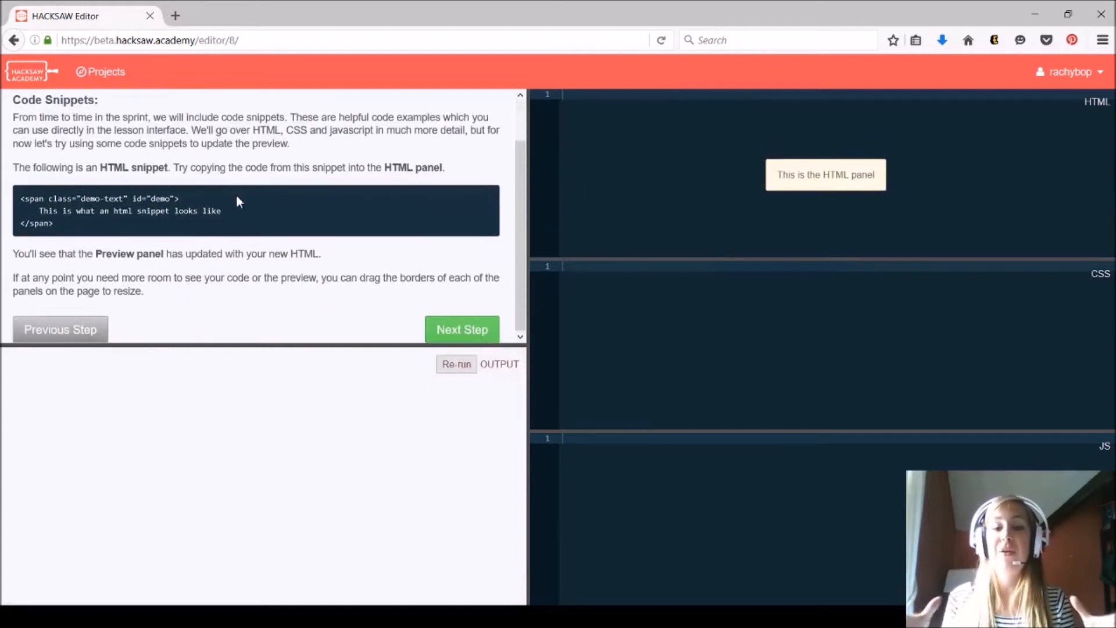